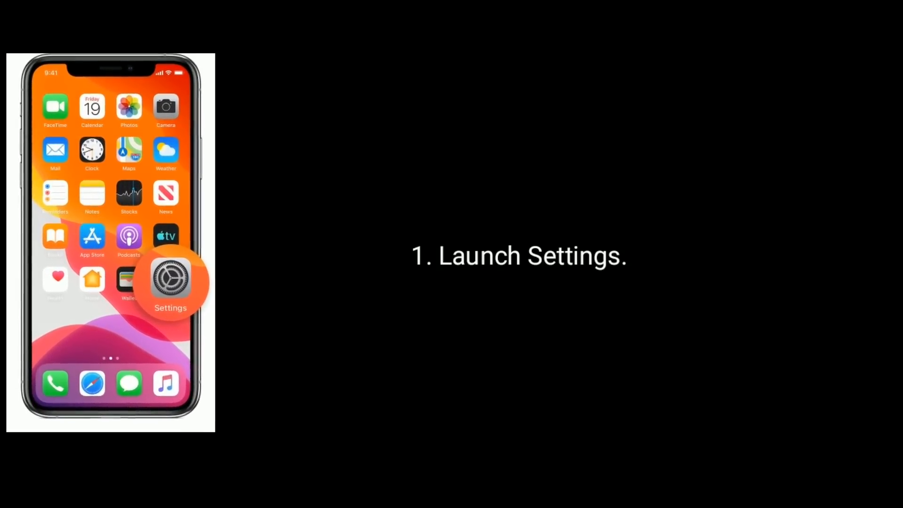
Go from Settings through your Apple ID profile to iTunes & App Store and its Apple ID entry
{"action": "left_click", "coordinate": [170, 282]}
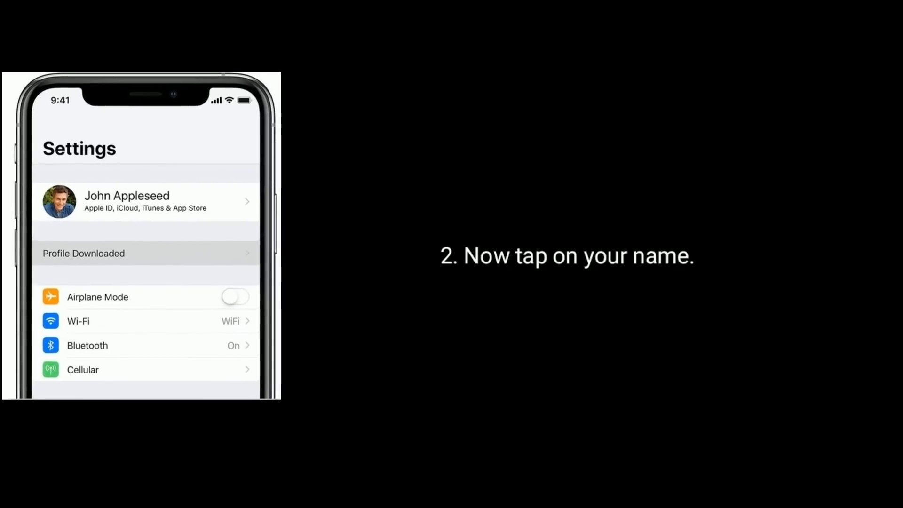
{"action": "left_click", "coordinate": [127, 201]}
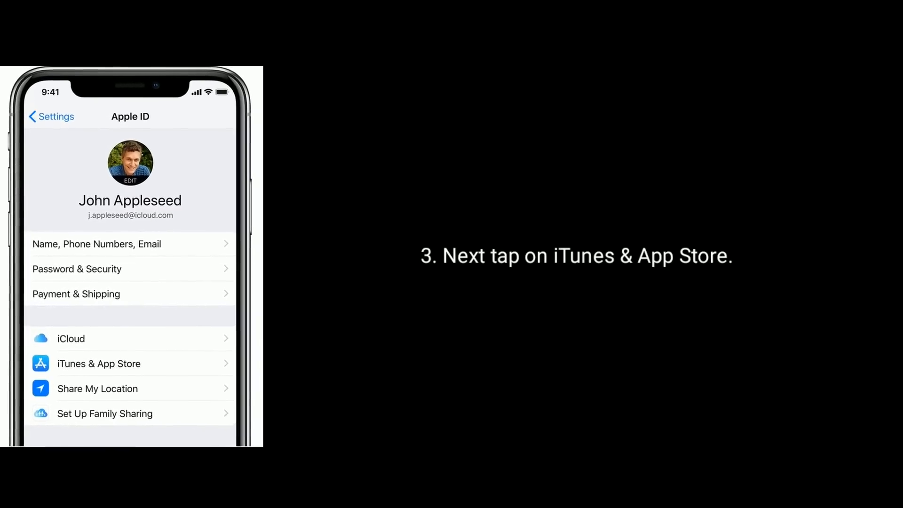
{"action": "left_click", "coordinate": [99, 363]}
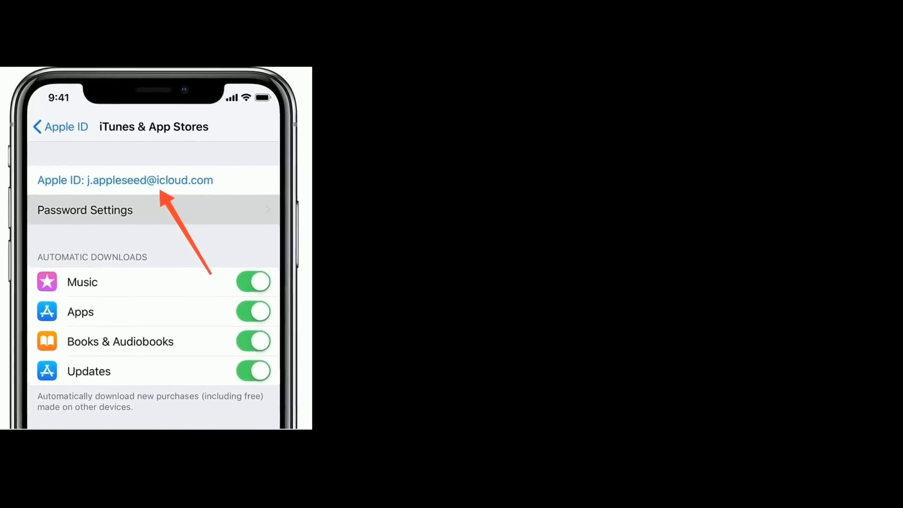
{"action": "left_click", "coordinate": [120, 180]}
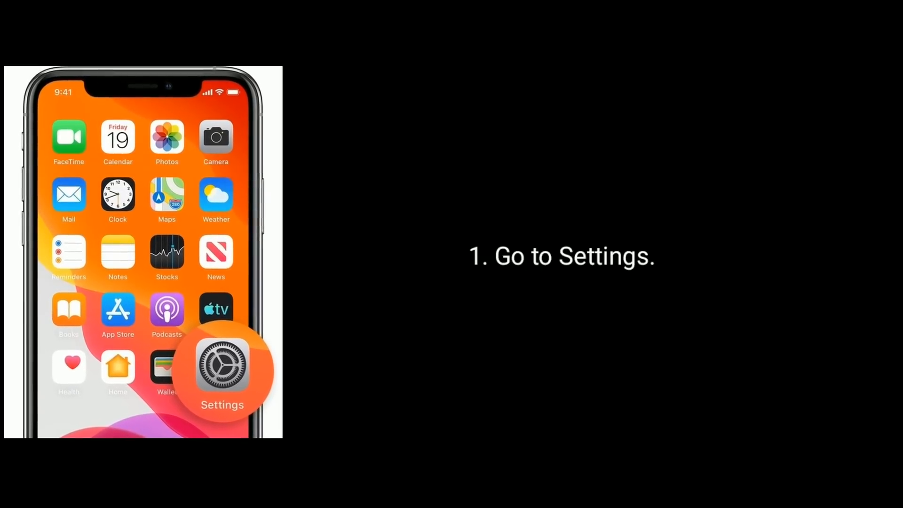
Navigate Settings > Screen Time > Content & Privacy Restrictions to iTunes & App Store Purchases
{"action": "left_click", "coordinate": [223, 371]}
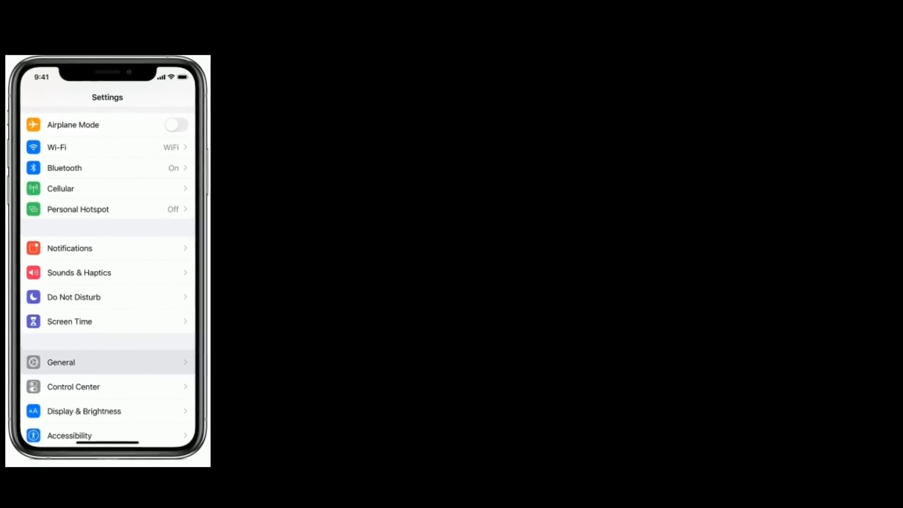
{"action": "left_click", "coordinate": [70, 322]}
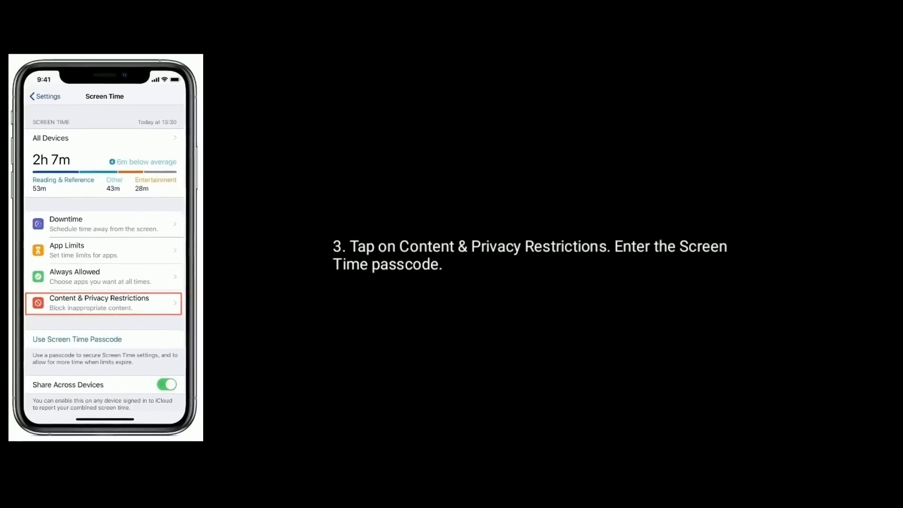
{"action": "left_click", "coordinate": [102, 303]}
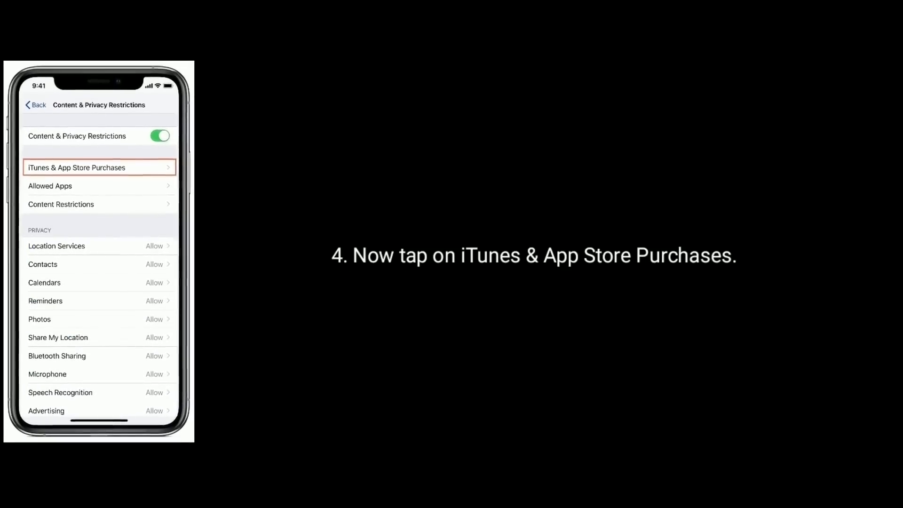
{"action": "left_click", "coordinate": [99, 168]}
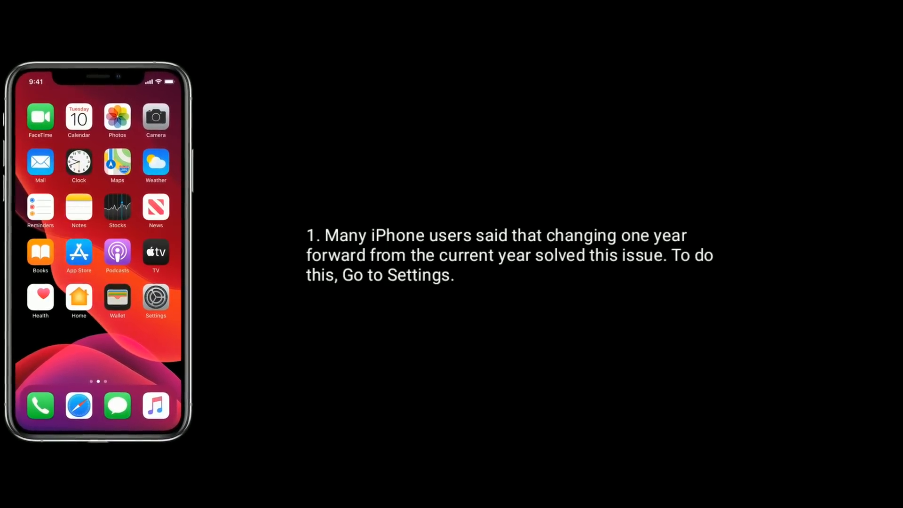
Go to Settings > General toward Date & Time to change the year
{"action": "left_click", "coordinate": [156, 295]}
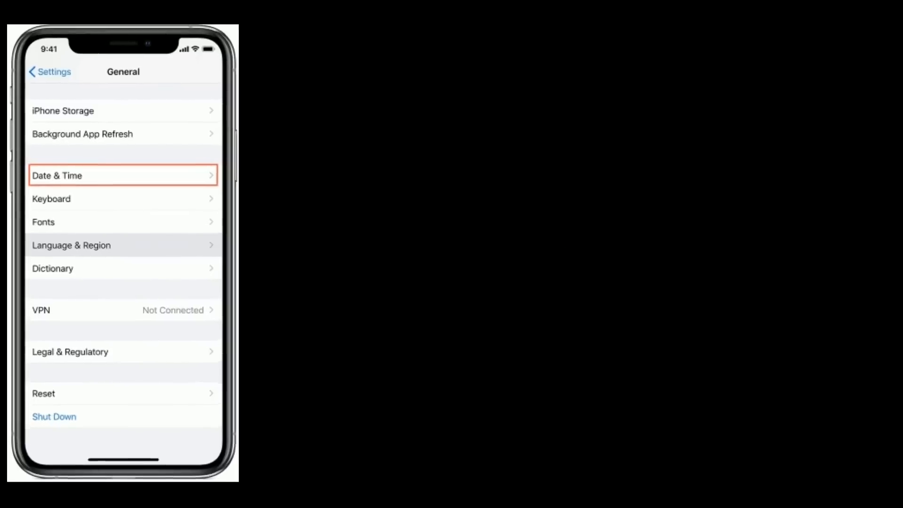
{"action": "left_click", "coordinate": [123, 176]}
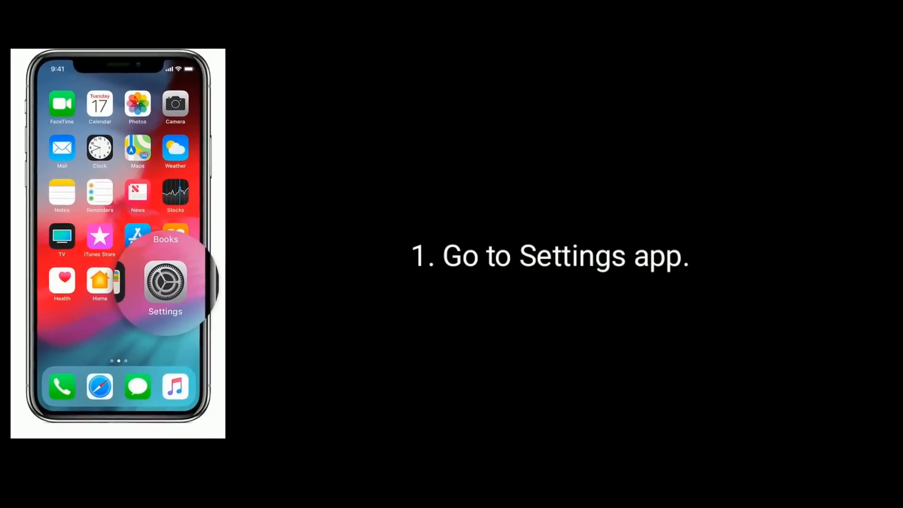
Go to Settings > General and locate the Reset option
{"action": "left_click", "coordinate": [165, 282]}
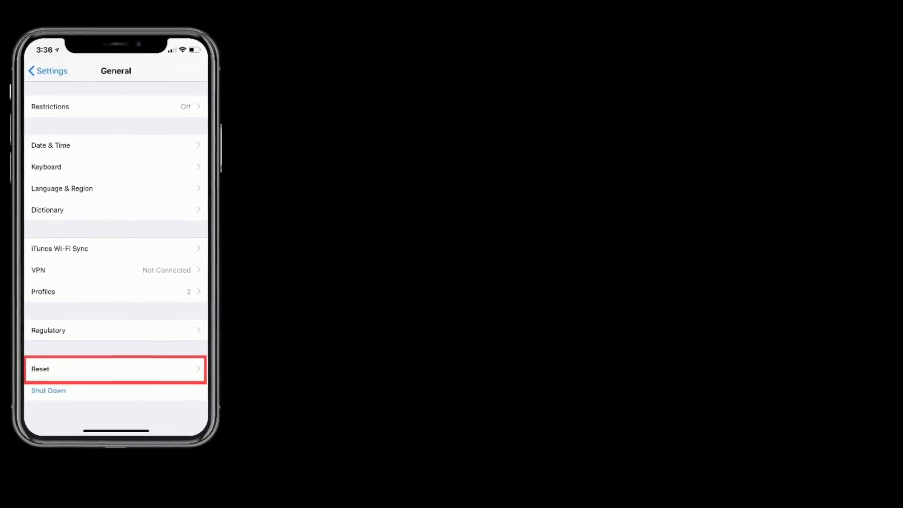
{"action": "left_click", "coordinate": [113, 368]}
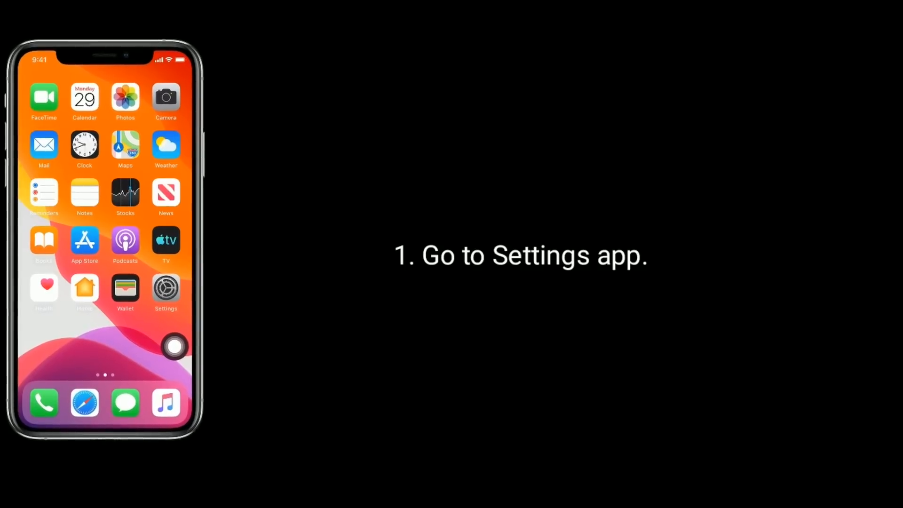
Go to Settings > Privacy and select Location Services
{"action": "left_click", "coordinate": [166, 288]}
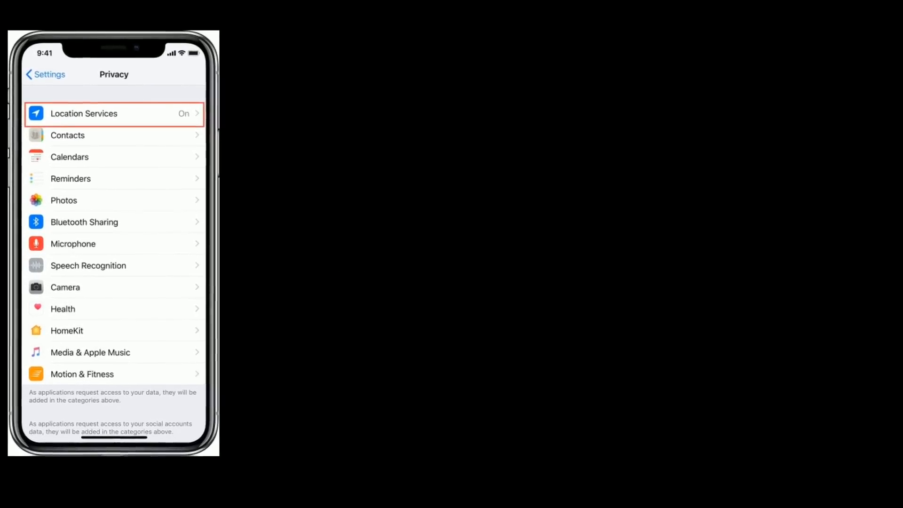
{"action": "left_click", "coordinate": [110, 114]}
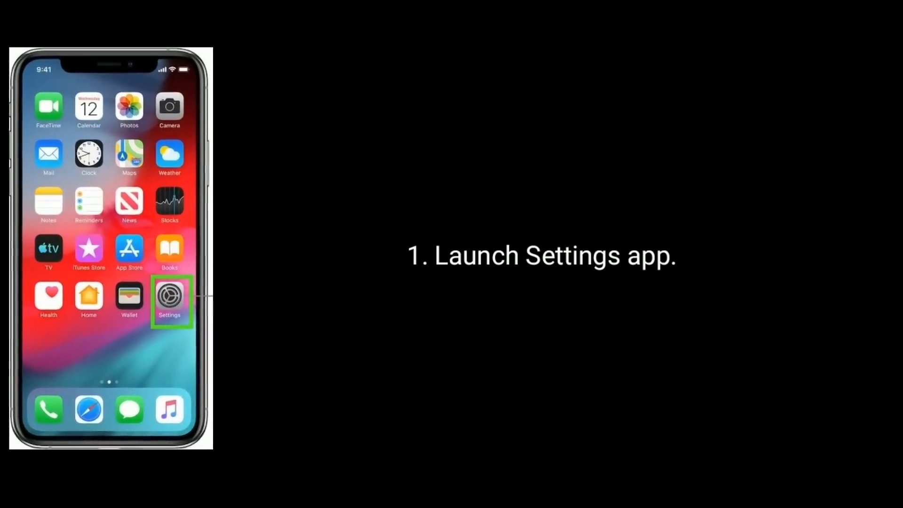
Go to the Reset page, where Reset All Settings is the option to choose
{"action": "left_click", "coordinate": [169, 295]}
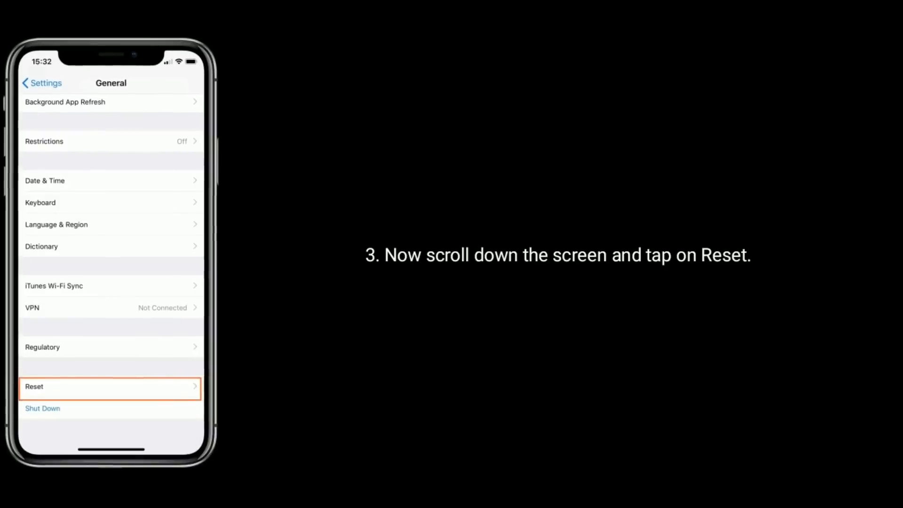
{"action": "left_click", "coordinate": [111, 386]}
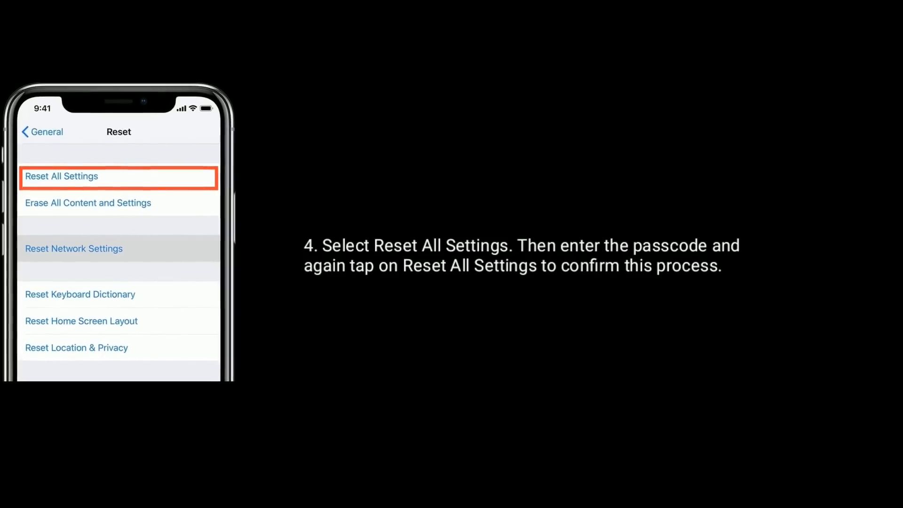